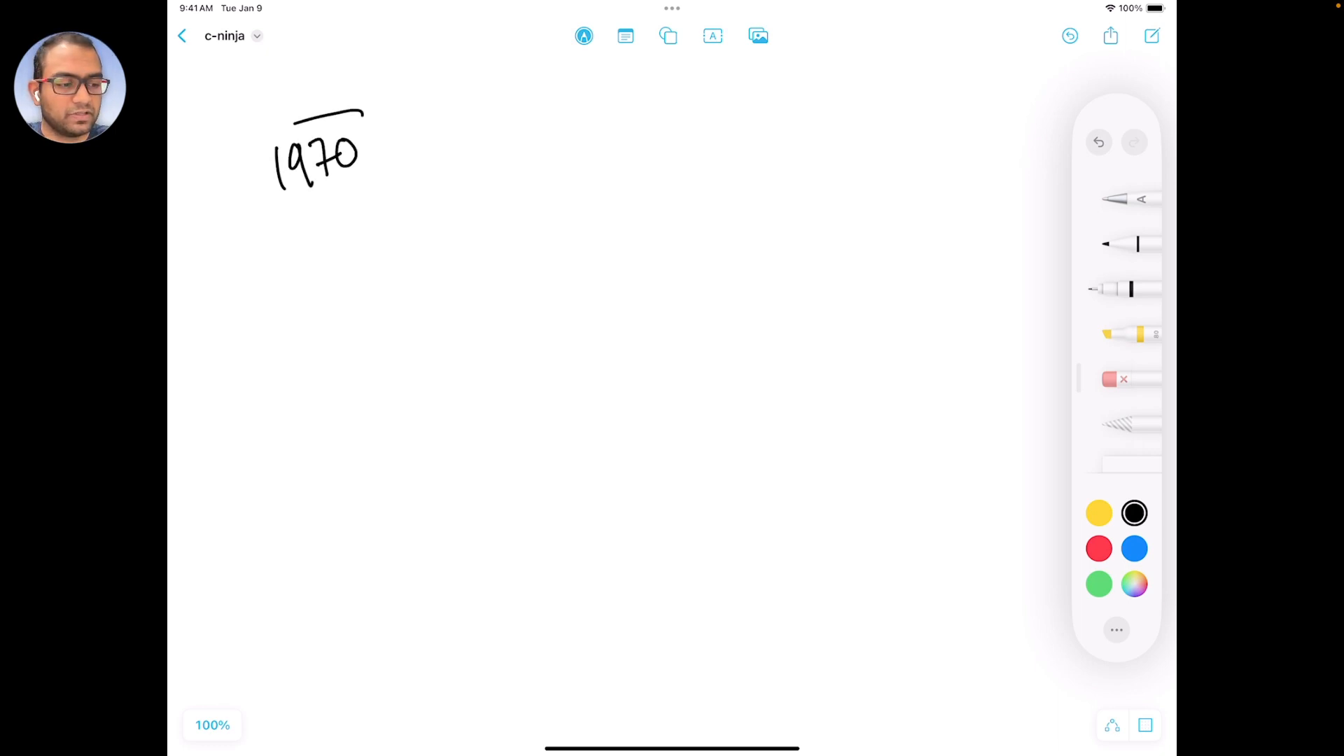
- Box the year 1970, then sketch the CPU box and the Memory box to its right
{"action": "left_click_drag", "start_coordinate": [274, 112], "coordinate": [359, 222]}
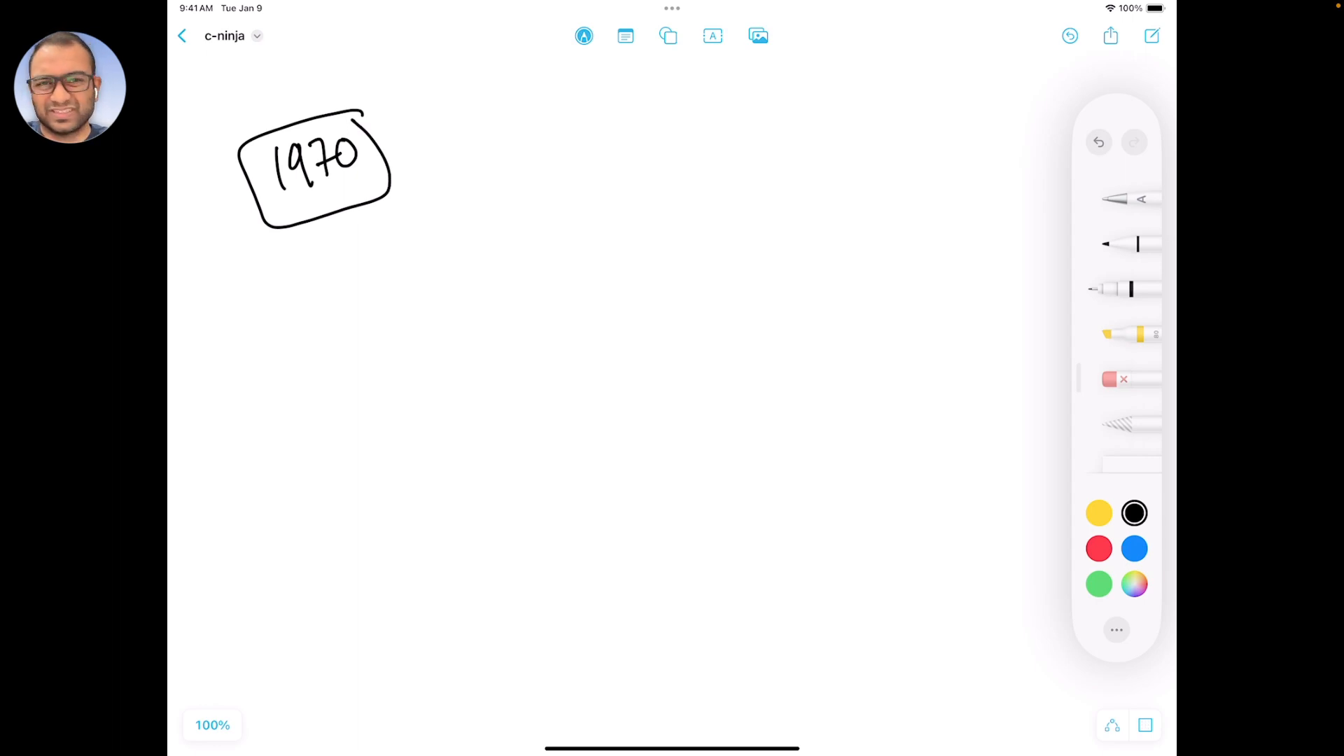
{"action": "left_click_drag", "start_coordinate": [553, 324], "coordinate": [445, 448]}
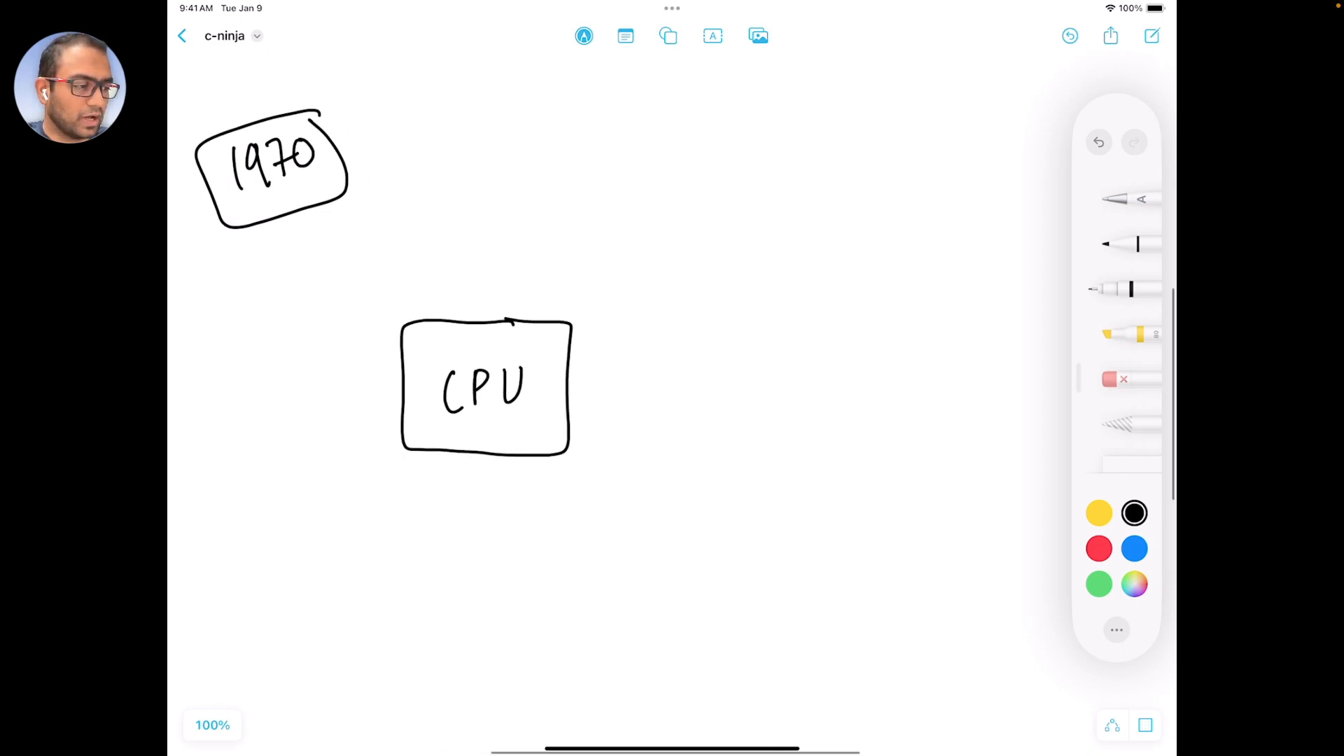
{"action": "left_click_drag", "start_coordinate": [755, 322], "coordinate": [925, 476]}
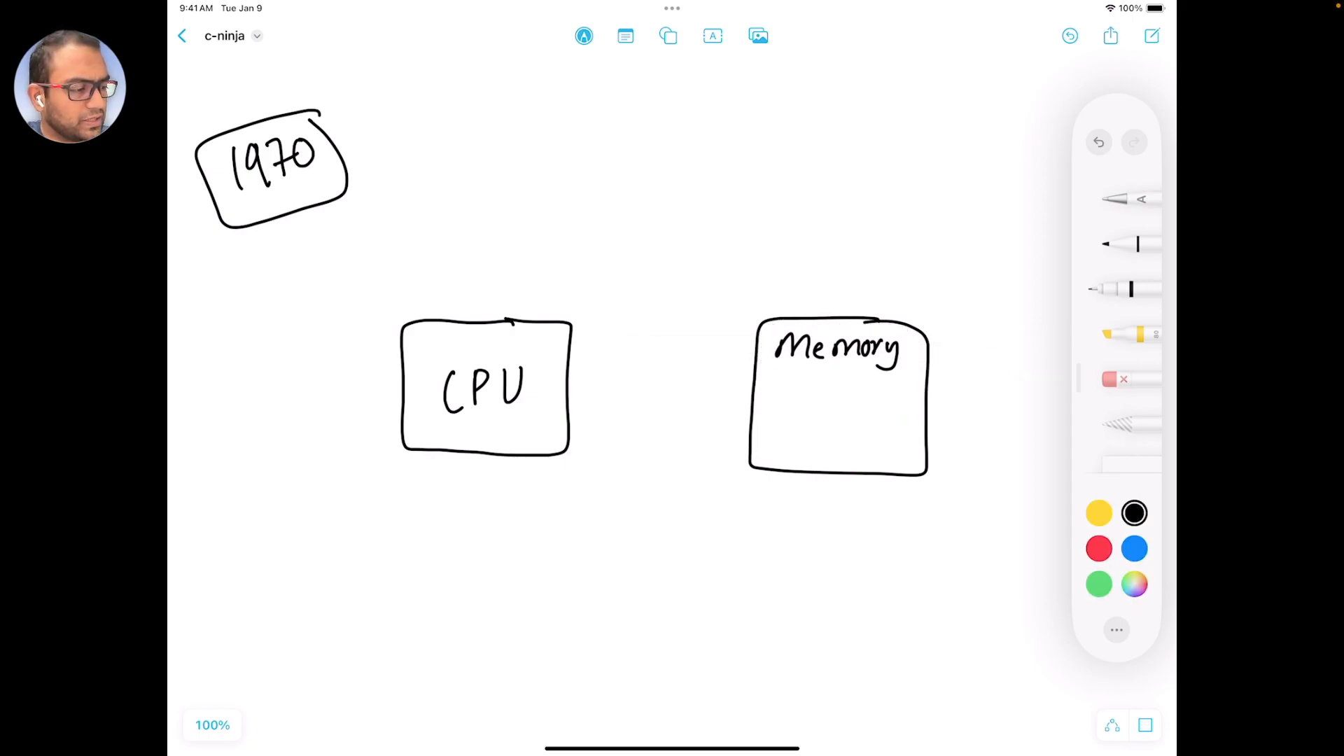
- Draw inst and data compartments inside Memory and switch to red ink
{"action": "left_click_drag", "start_coordinate": [775, 376], "coordinate": [823, 450]}
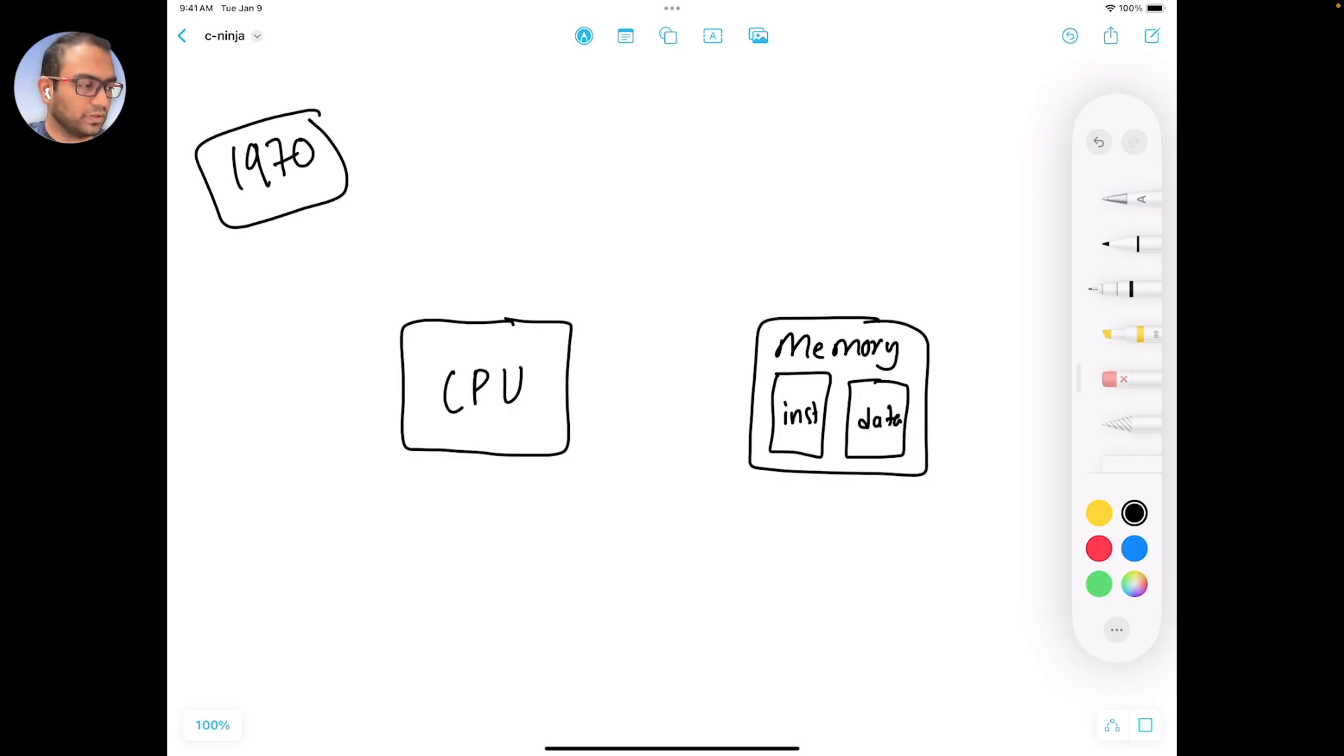
{"action": "left_click", "coordinate": [1099, 549]}
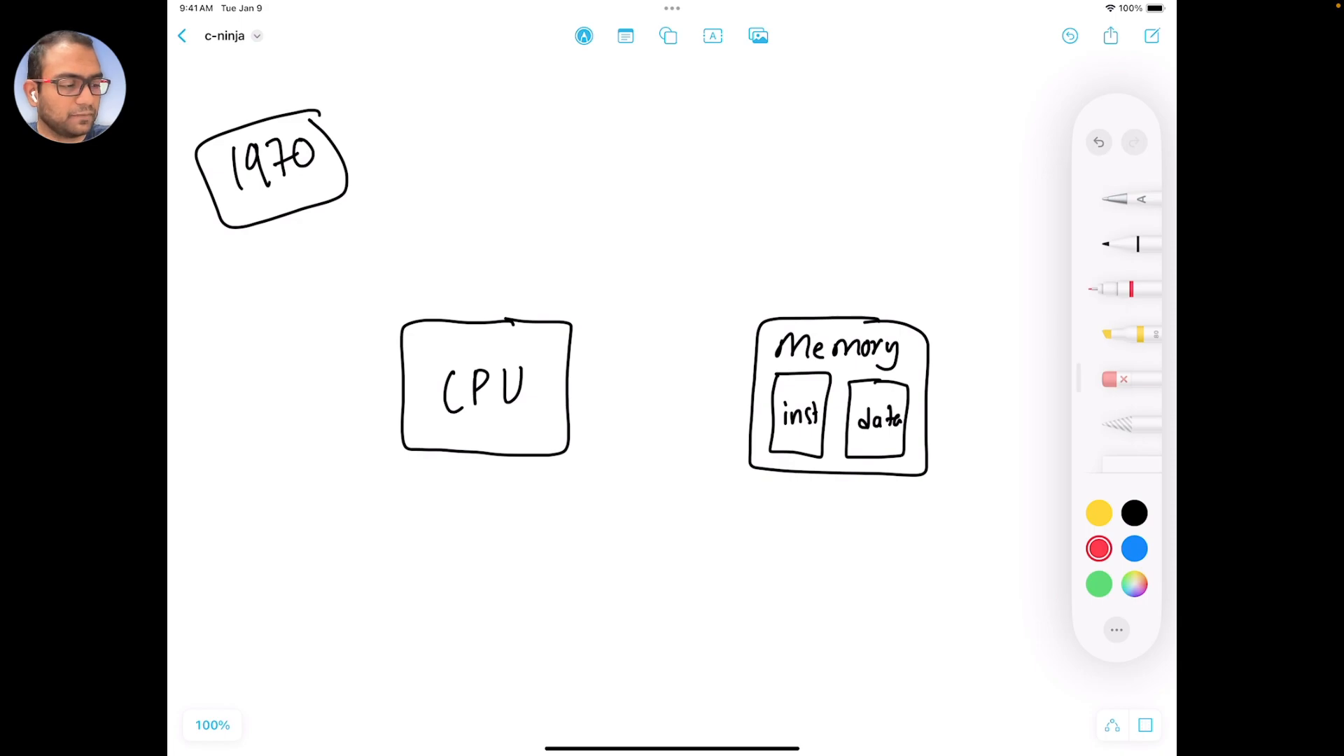
- Draw the red address bus arrow CPU→Memory and the data bus arrow Memory→CPU
{"action": "left_click_drag", "start_coordinate": [569, 376], "coordinate": [746, 375]}
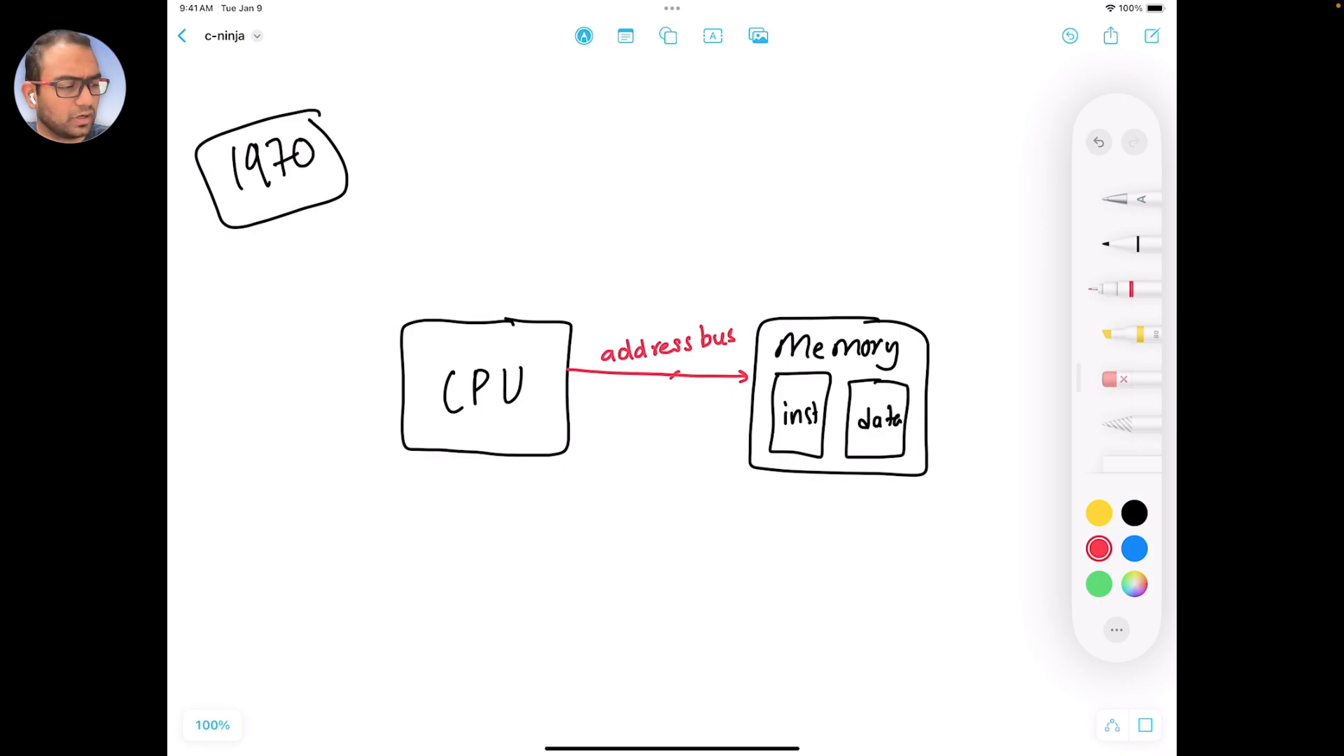
{"action": "left_click_drag", "start_coordinate": [750, 411], "coordinate": [566, 412]}
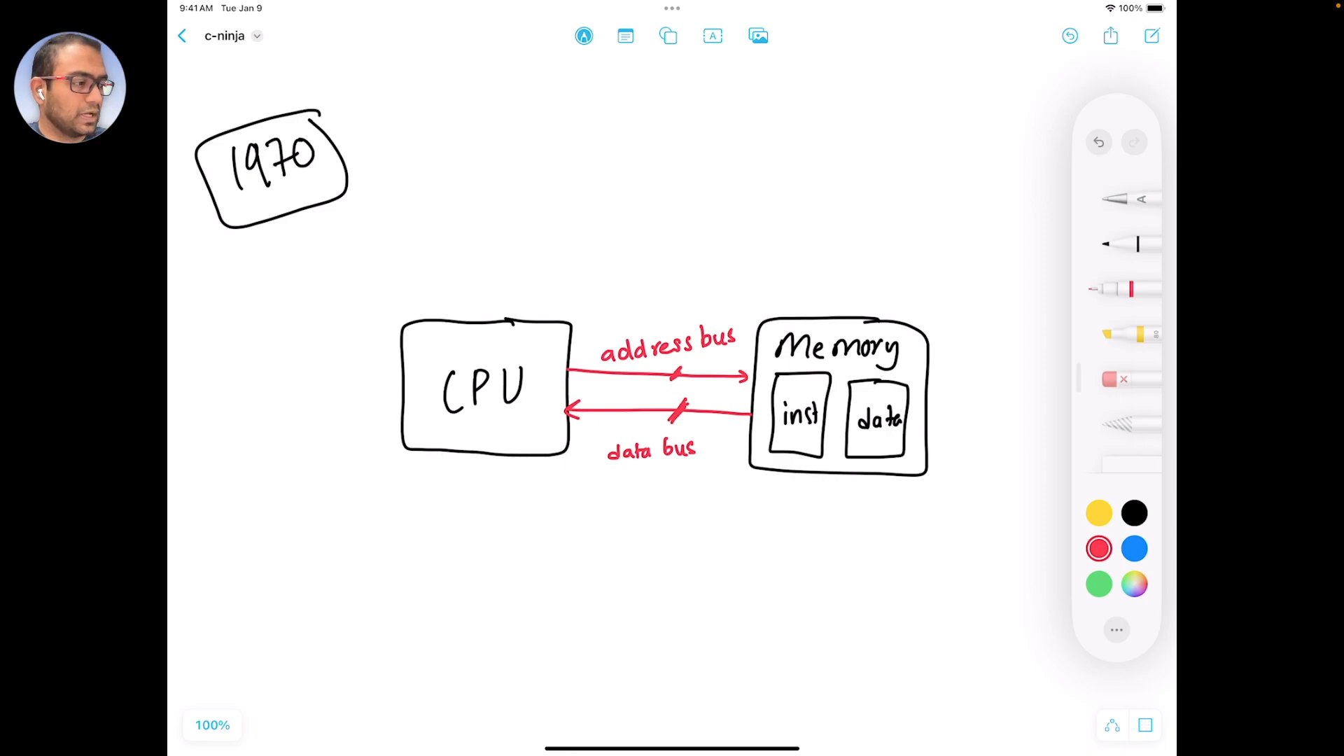
- In blue ink, draw a pointer arrow down toward the address bus
{"action": "left_click", "coordinate": [1133, 549]}
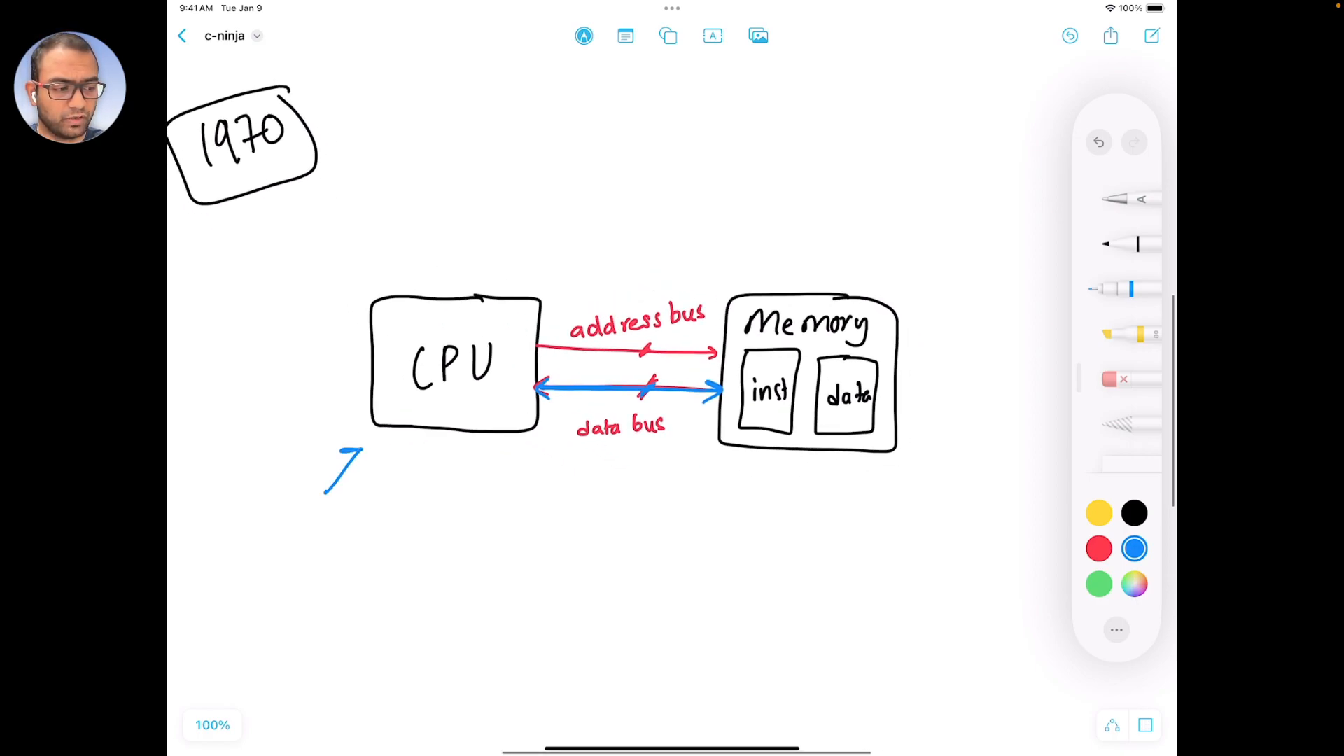
{"action": "left_click_drag", "start_coordinate": [724, 214], "coordinate": [677, 265]}
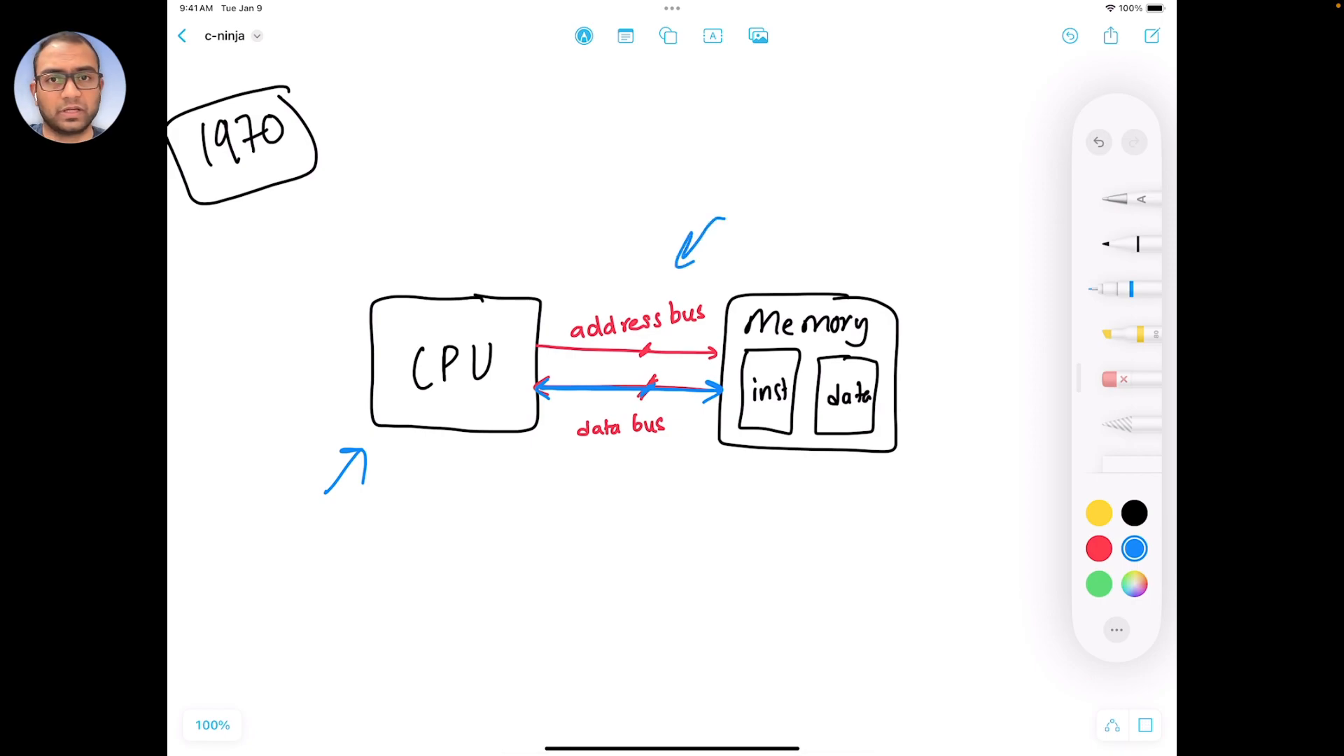